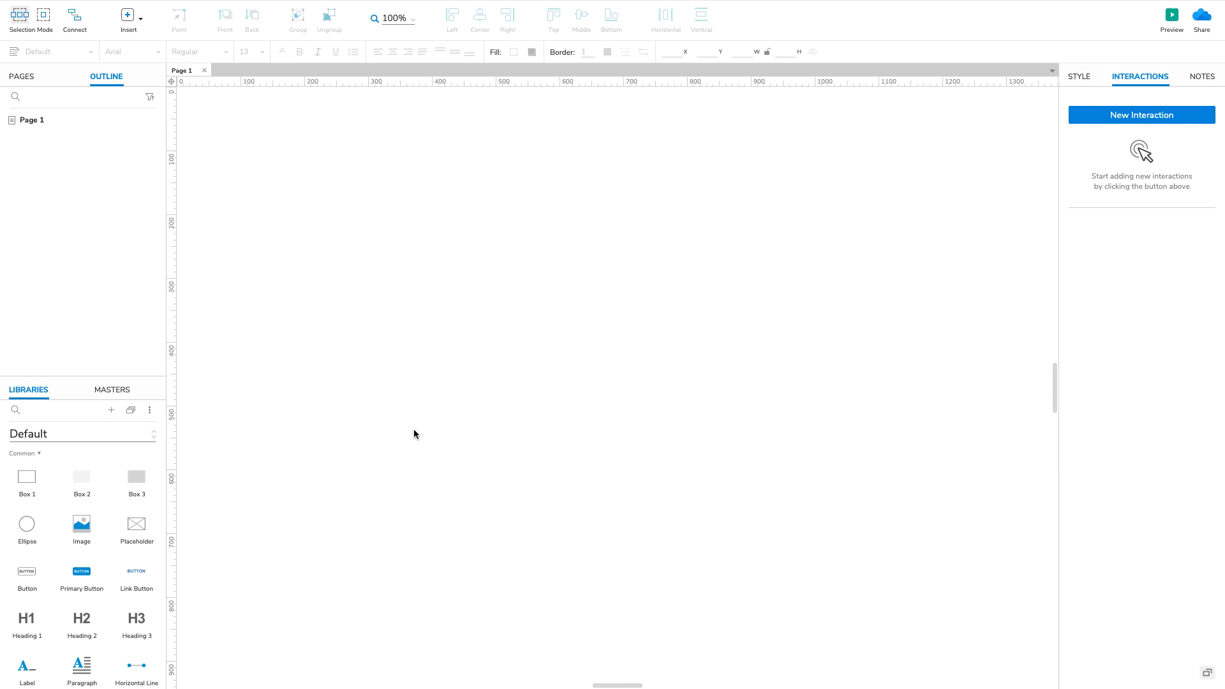
# Place a grey box, set its height to 50 and label it 'Heading 1'.
pyautogui.moveTo(136, 476); pyautogui.dragTo(603, 255)
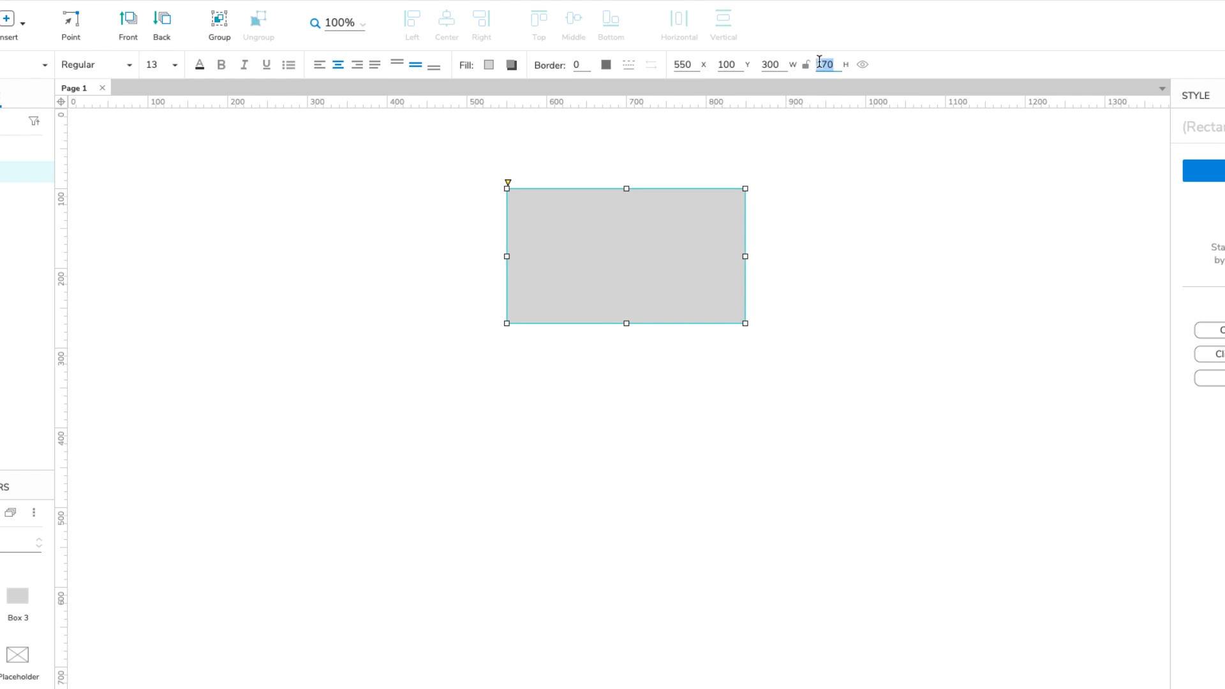
pyautogui.write('50')
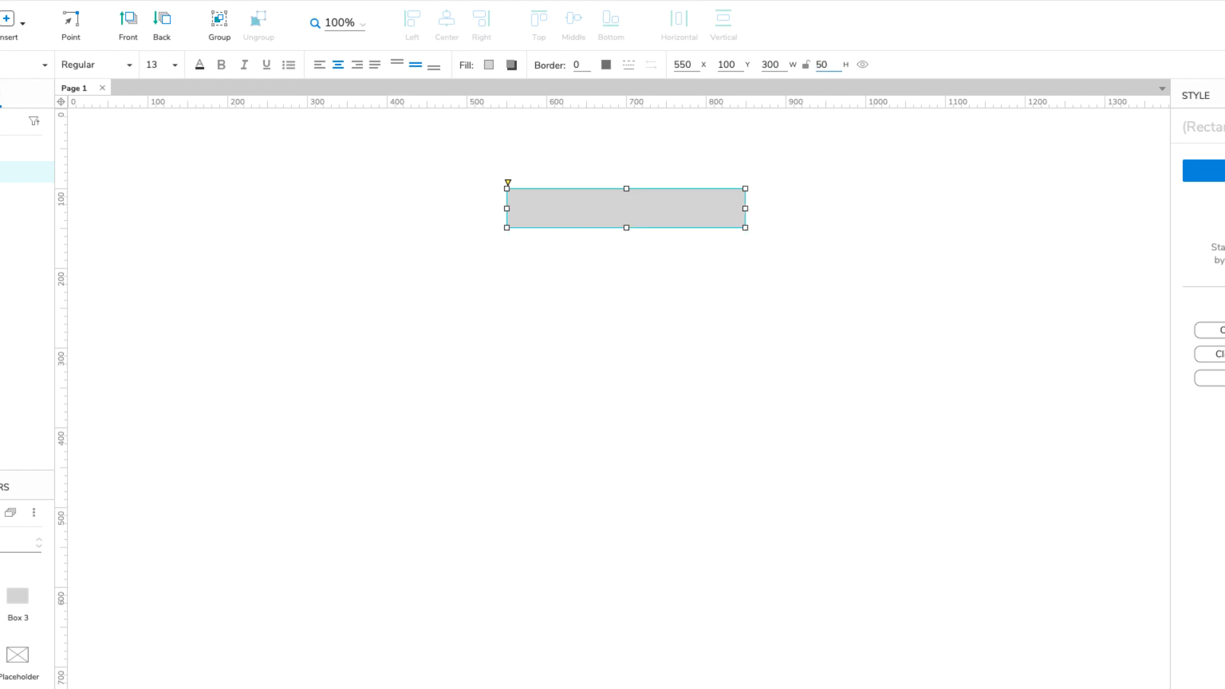
pyautogui.moveTo(722, 207)
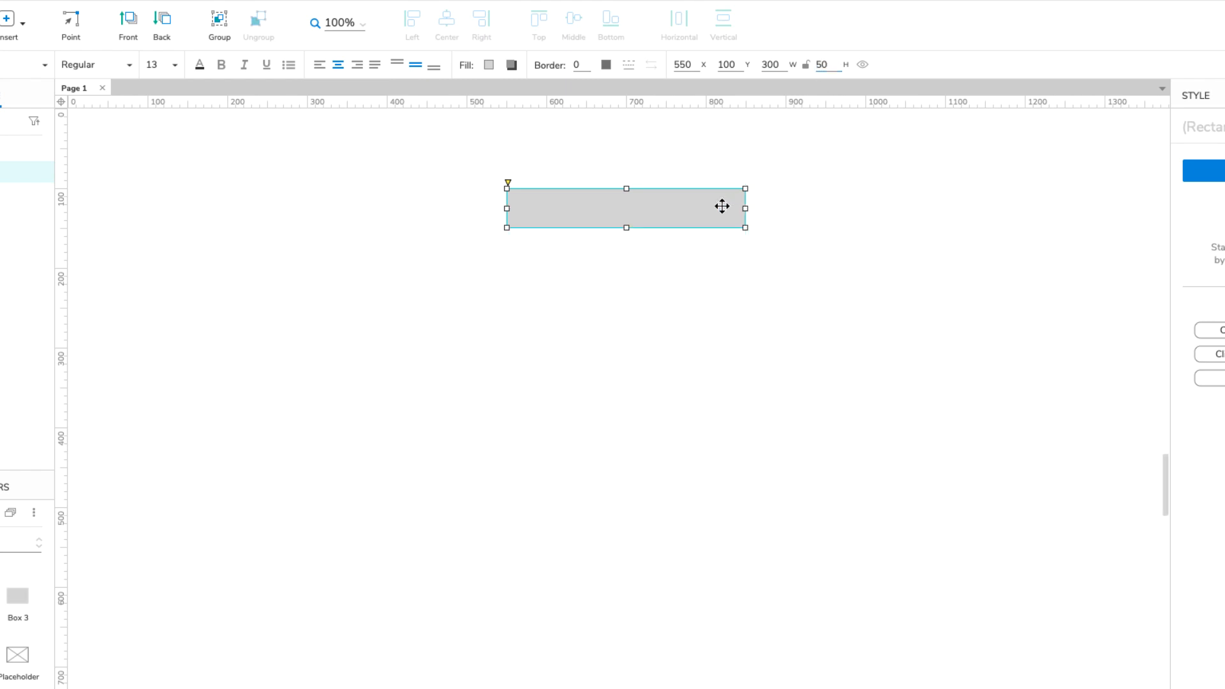
pyautogui.write('Heading 1')
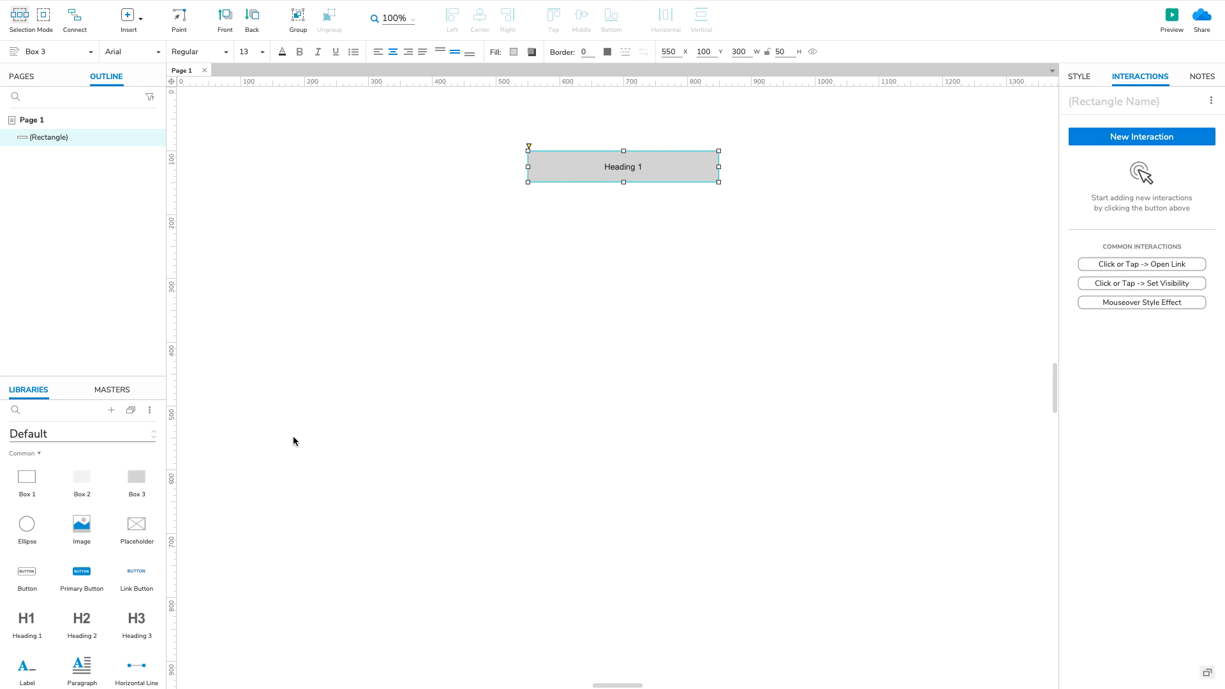
# Add a second box under Heading 1, fill it with lorem ipsum and make it a dynamic panel.
pyautogui.moveTo(81, 478); pyautogui.dragTo(603, 301)
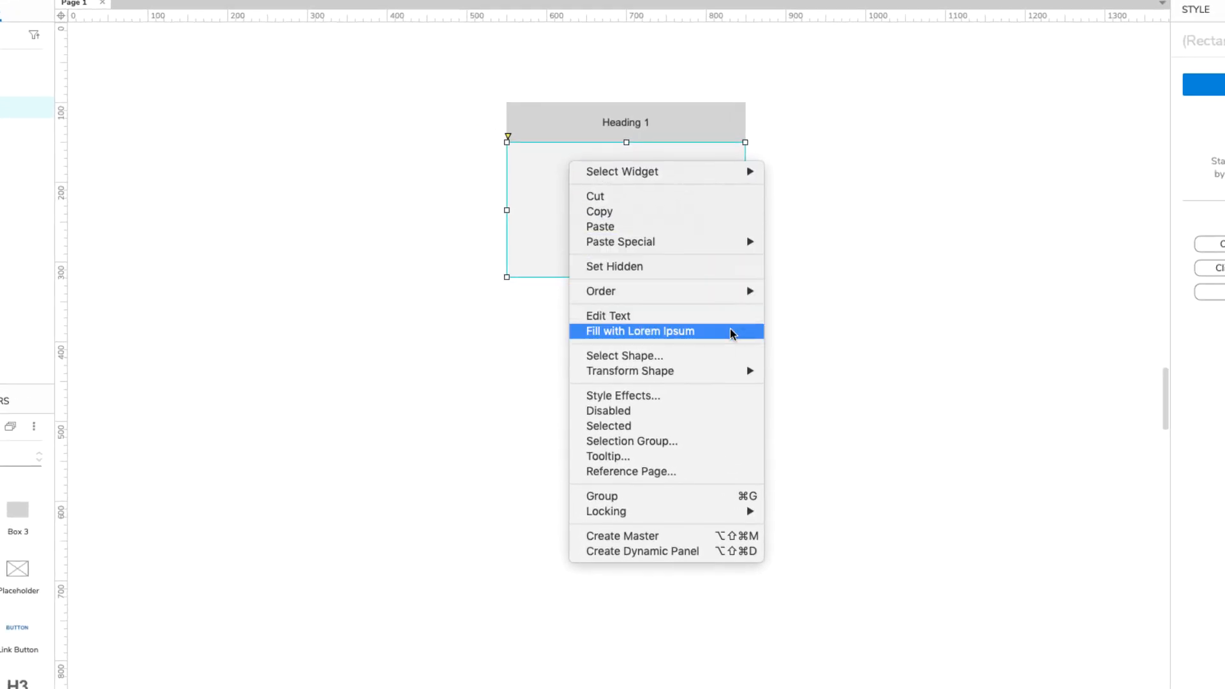
pyautogui.click(639, 331)
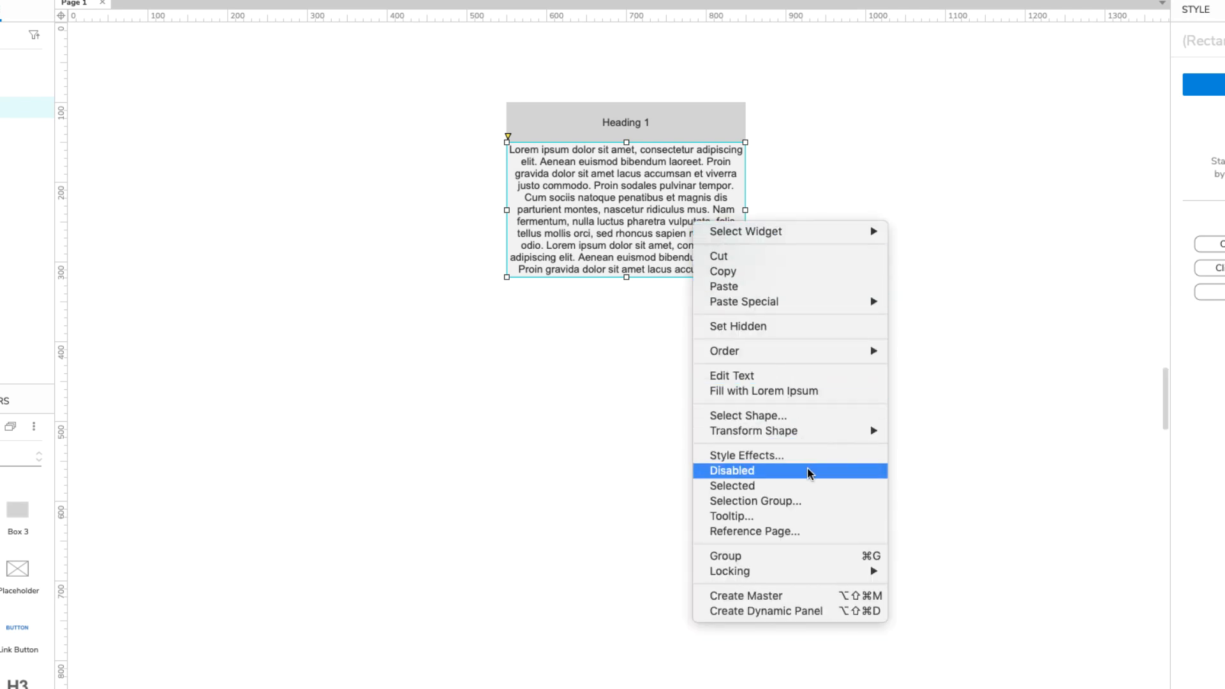
pyautogui.moveTo(789, 612)
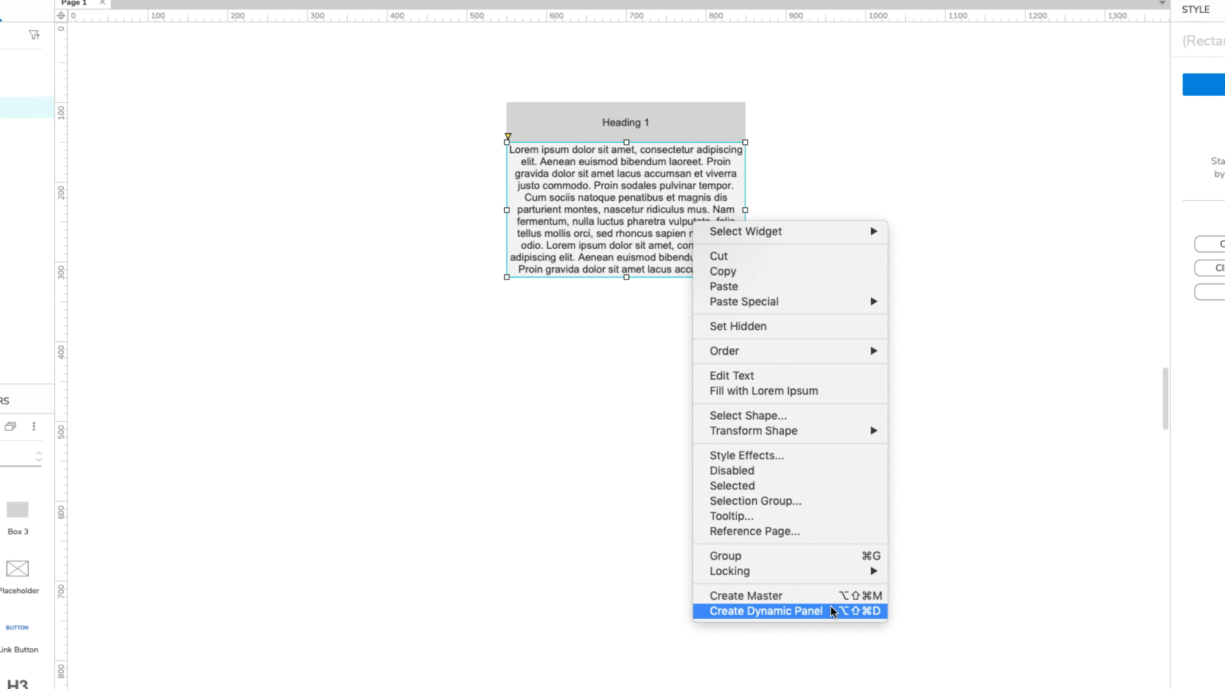
pyautogui.click(764, 612)
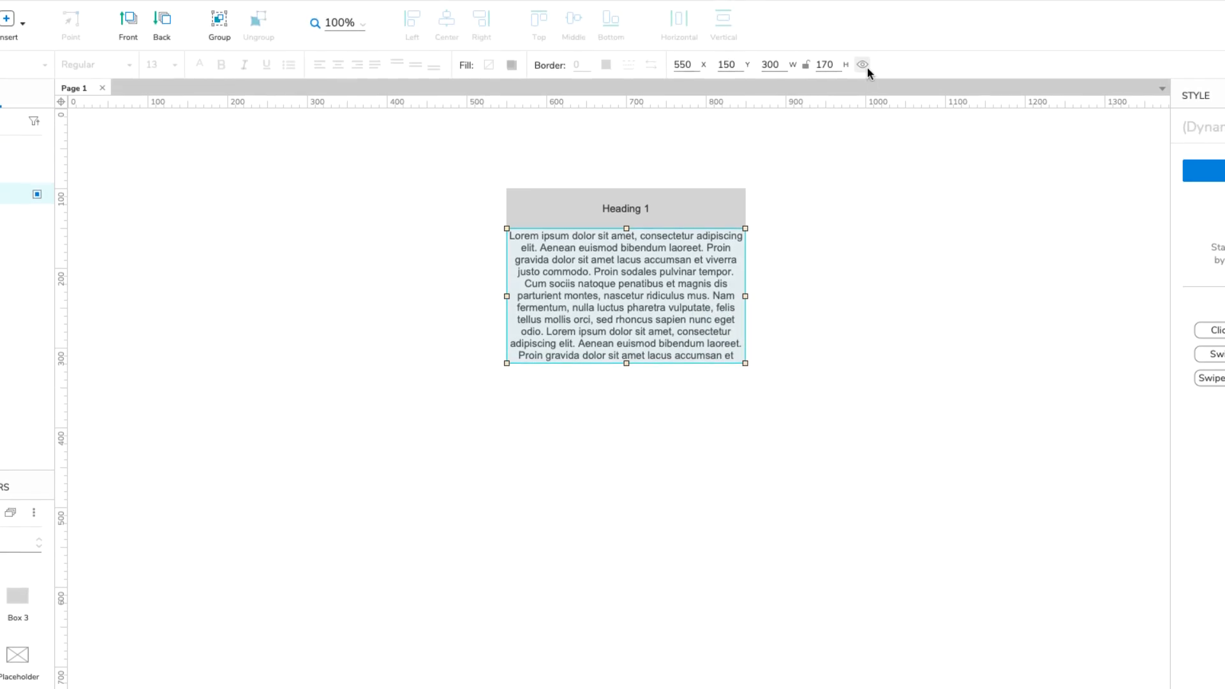
# Hide the lorem ipsum dynamic panel and select it together with the heading.
pyautogui.click(863, 63)
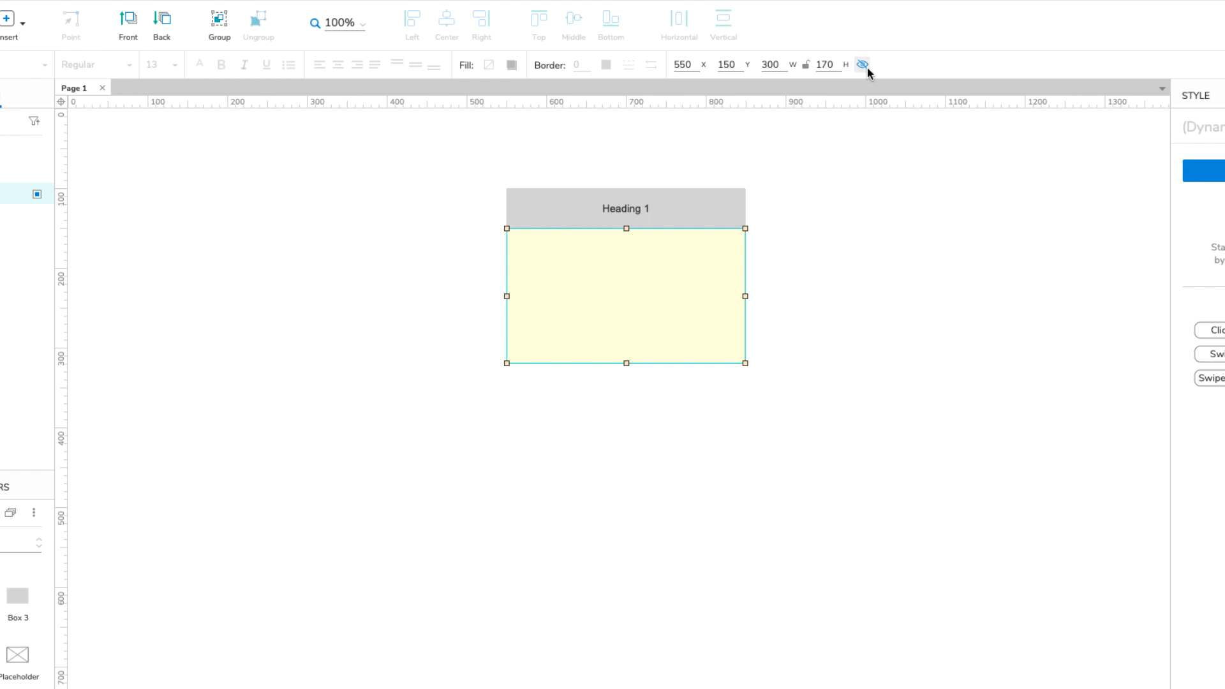
pyautogui.click(862, 64)
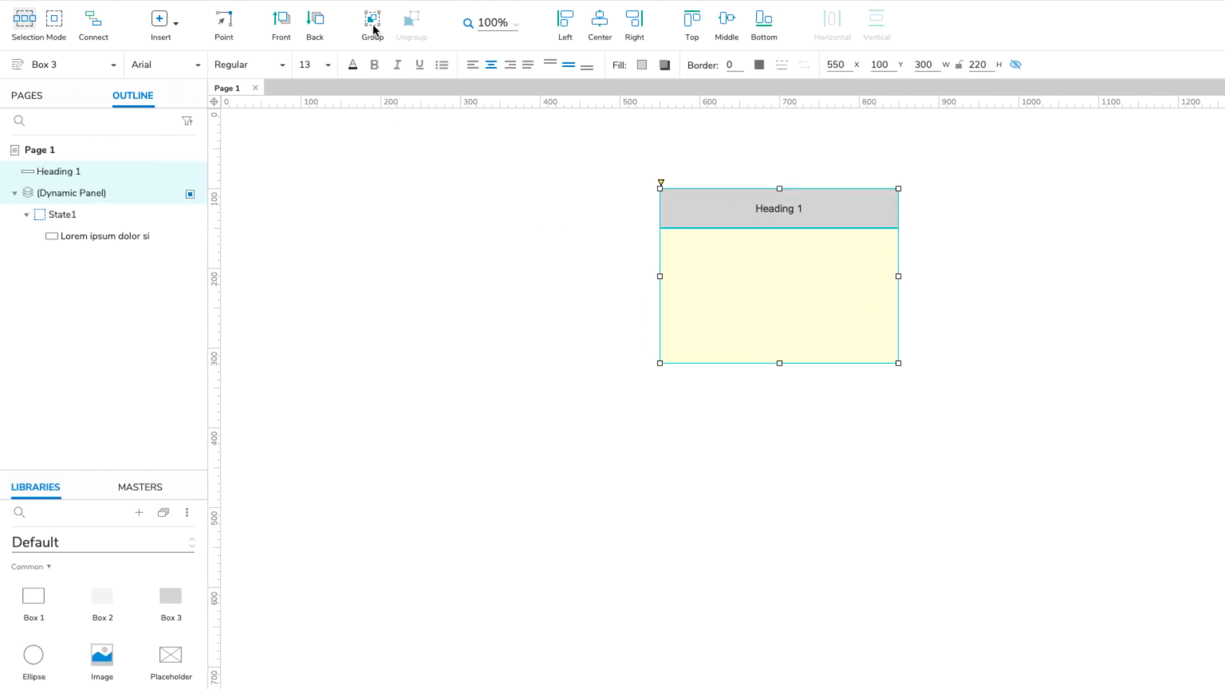
# Group the heading and hidden panel as 'Accordion Item 1' and select the Heading 1 box.
pyautogui.click(373, 19)
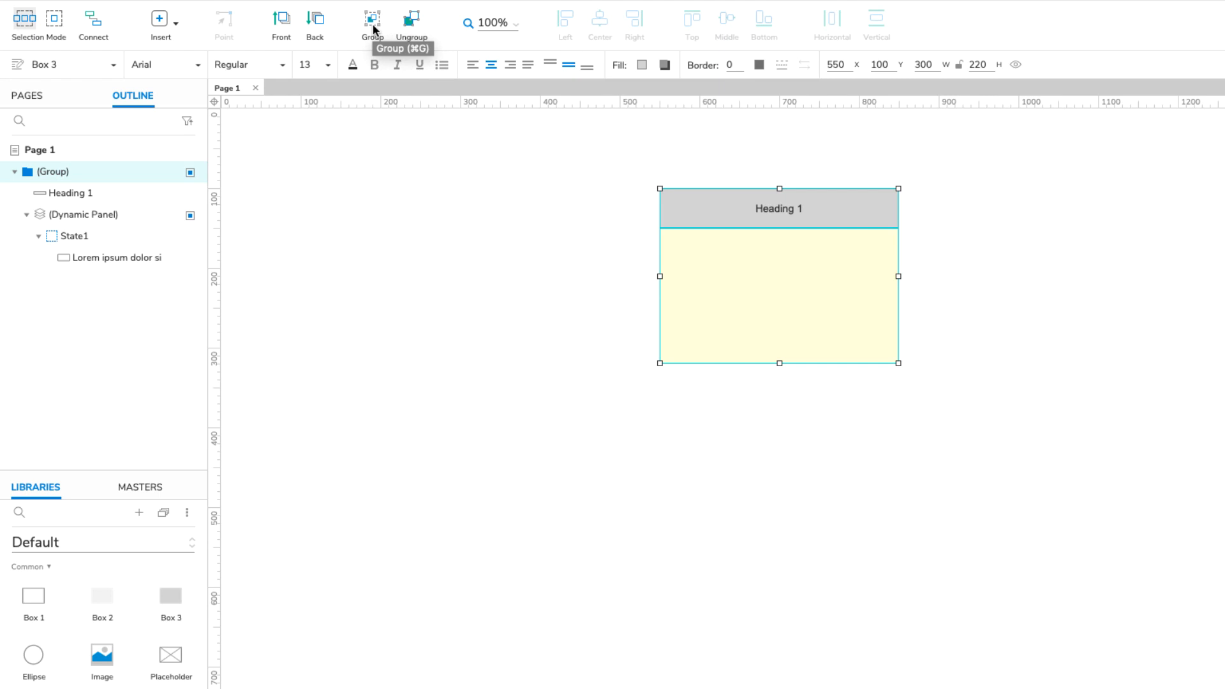
pyautogui.doubleClick(53, 172)
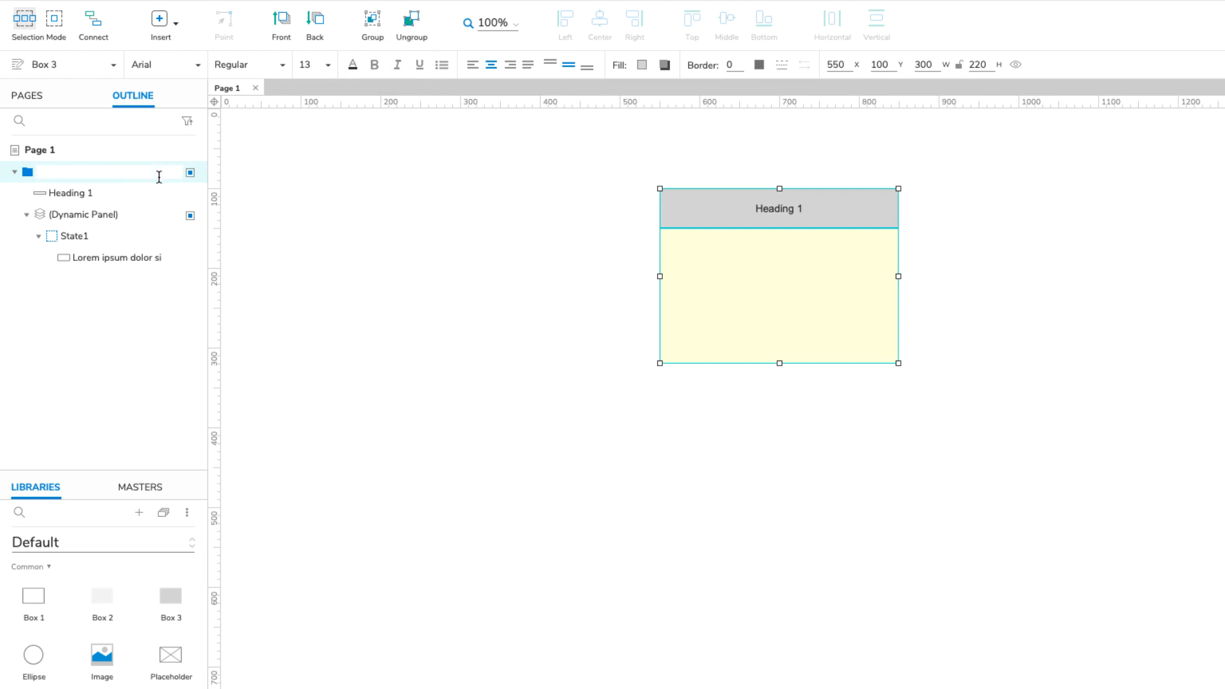
pyautogui.write('Accordion Item 1')
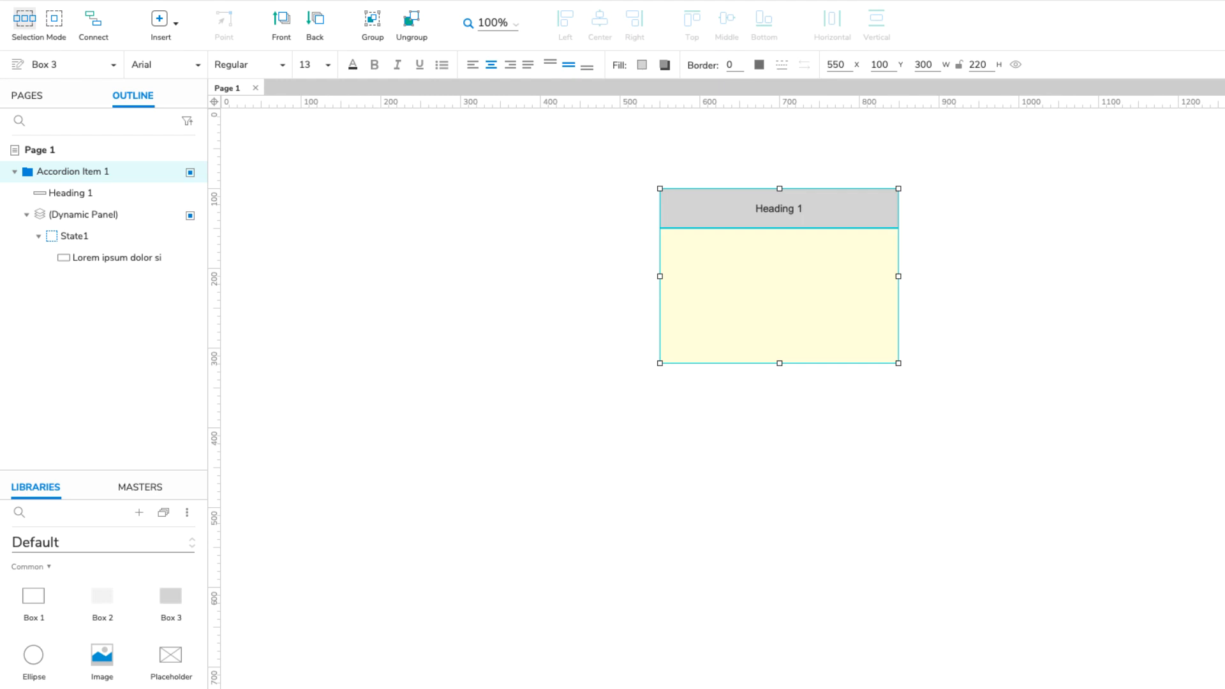
pyautogui.click(72, 193)
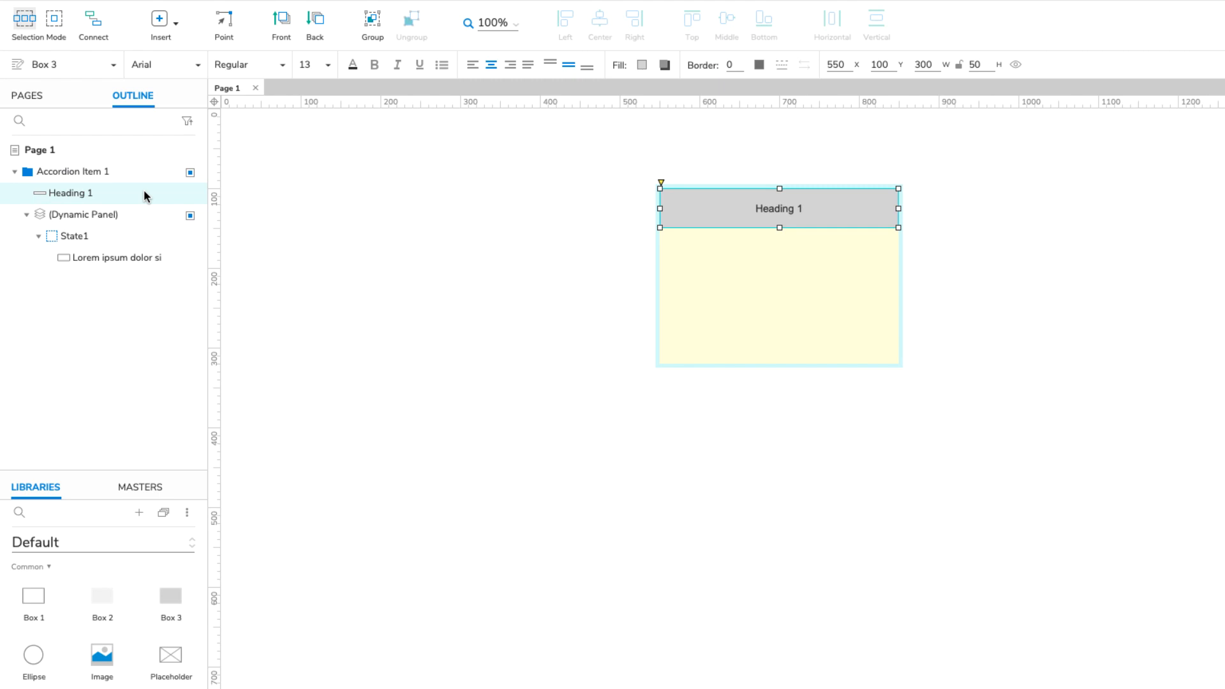
pyautogui.moveTo(160, 196)
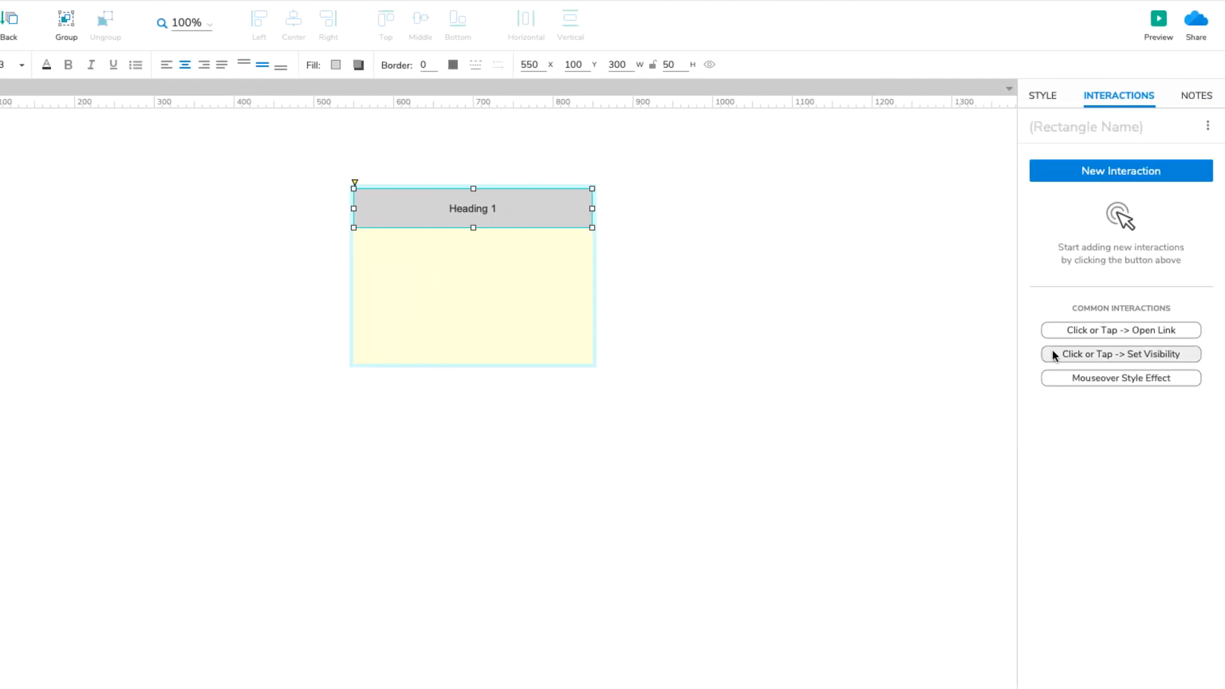
# Make a click on Heading 1 toggle the dynamic panel's visibility and push/pull widgets below.
pyautogui.click(1120, 353)
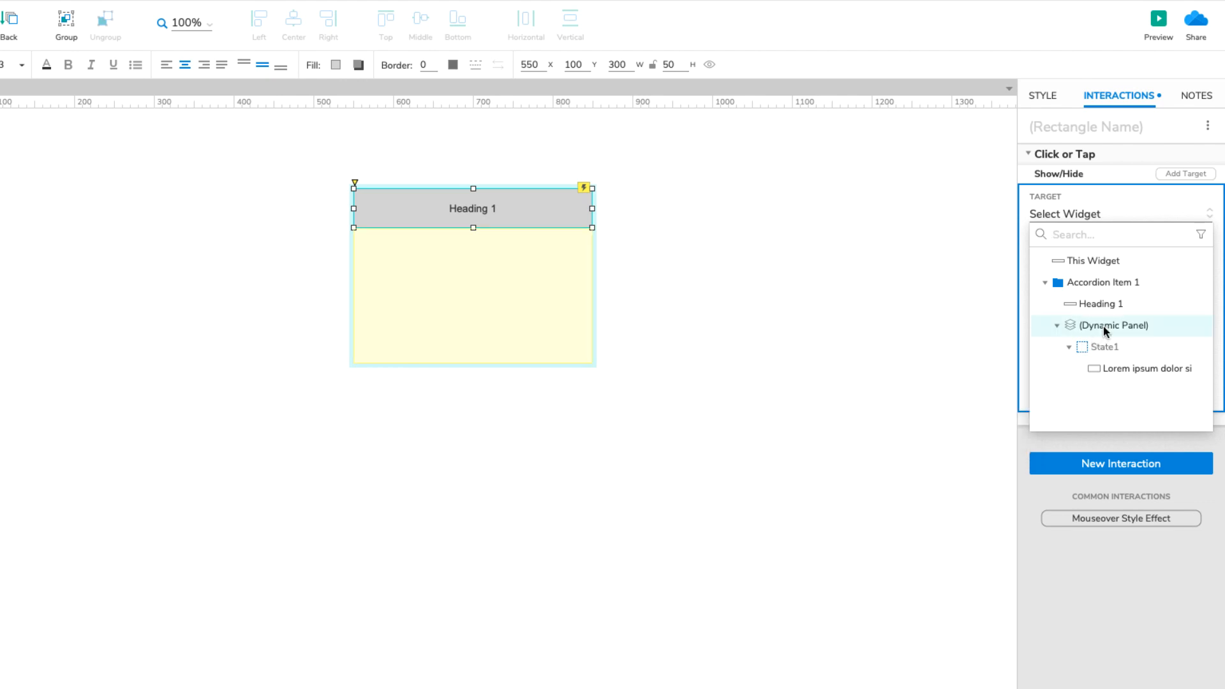
pyautogui.click(1114, 326)
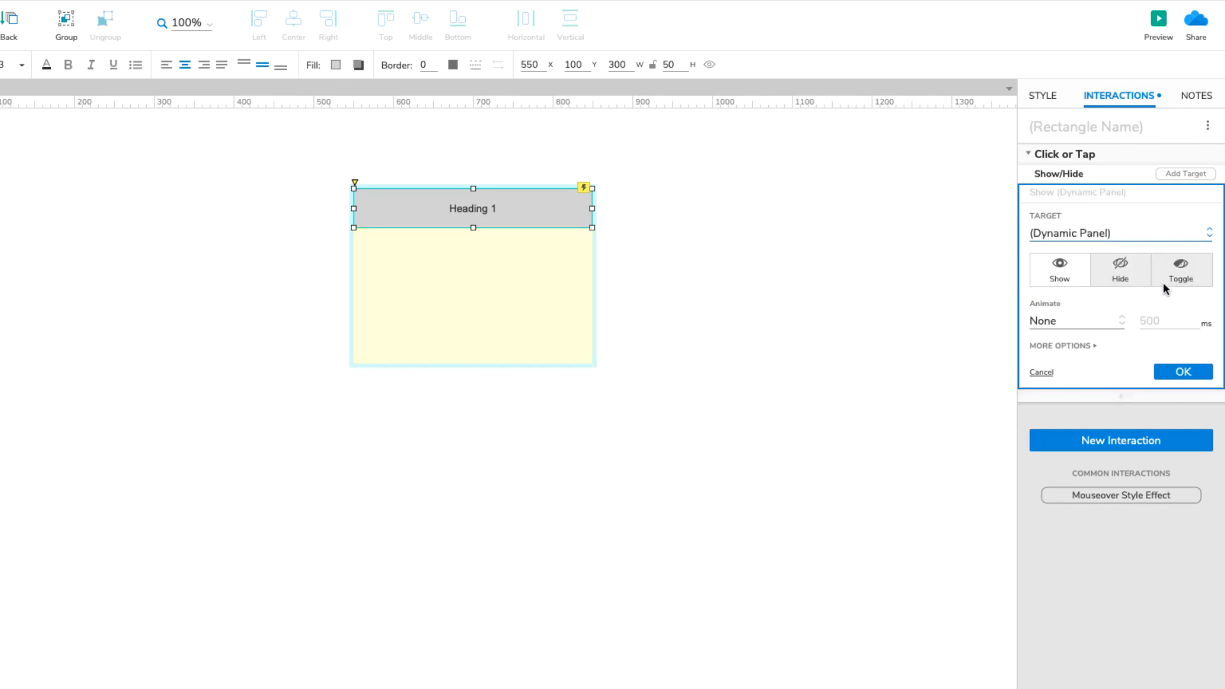
pyautogui.click(1181, 270)
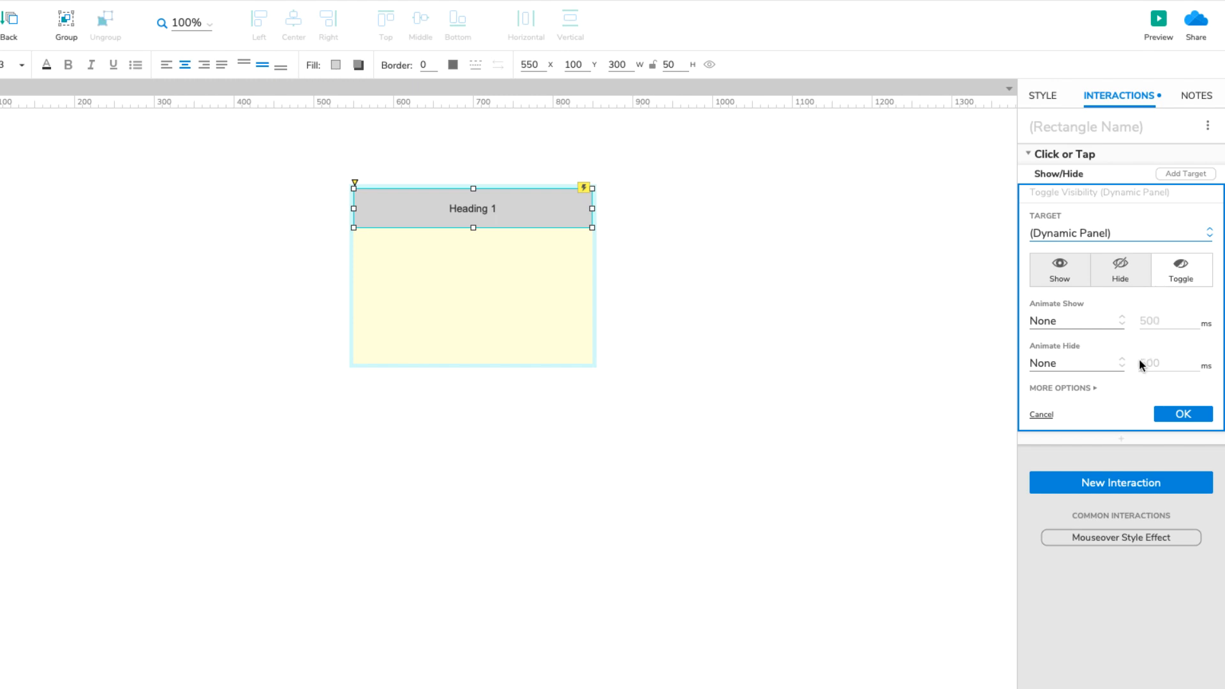
pyautogui.click(1059, 388)
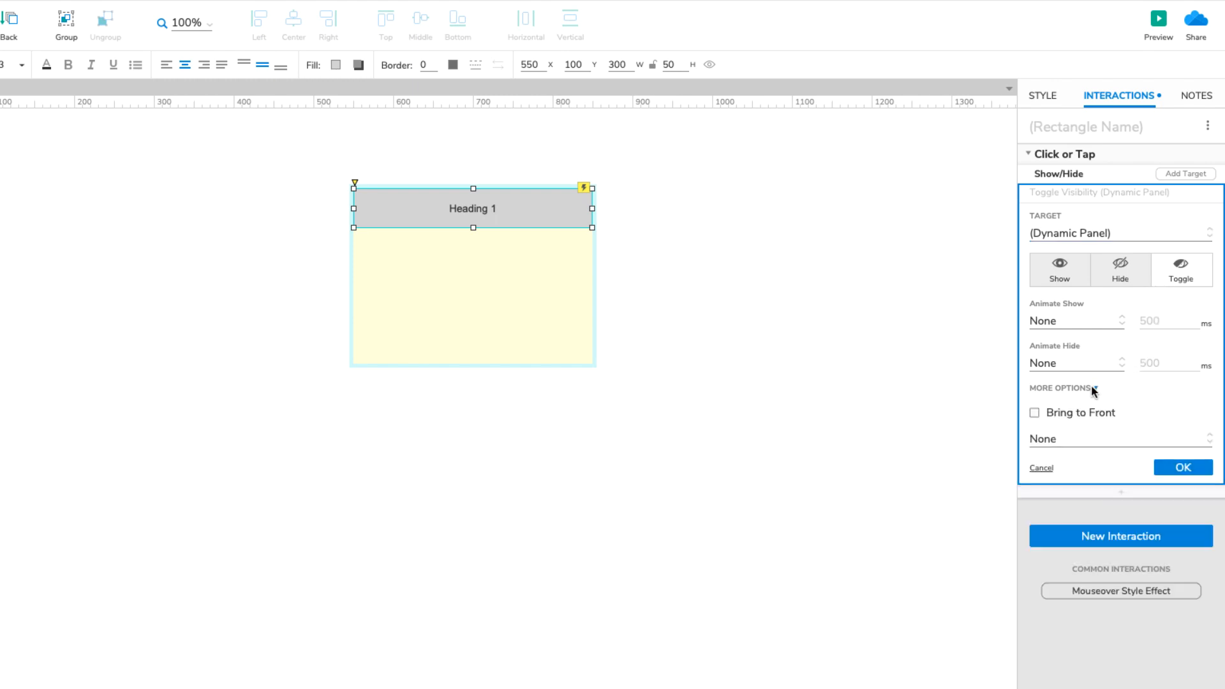
pyautogui.click(1119, 438)
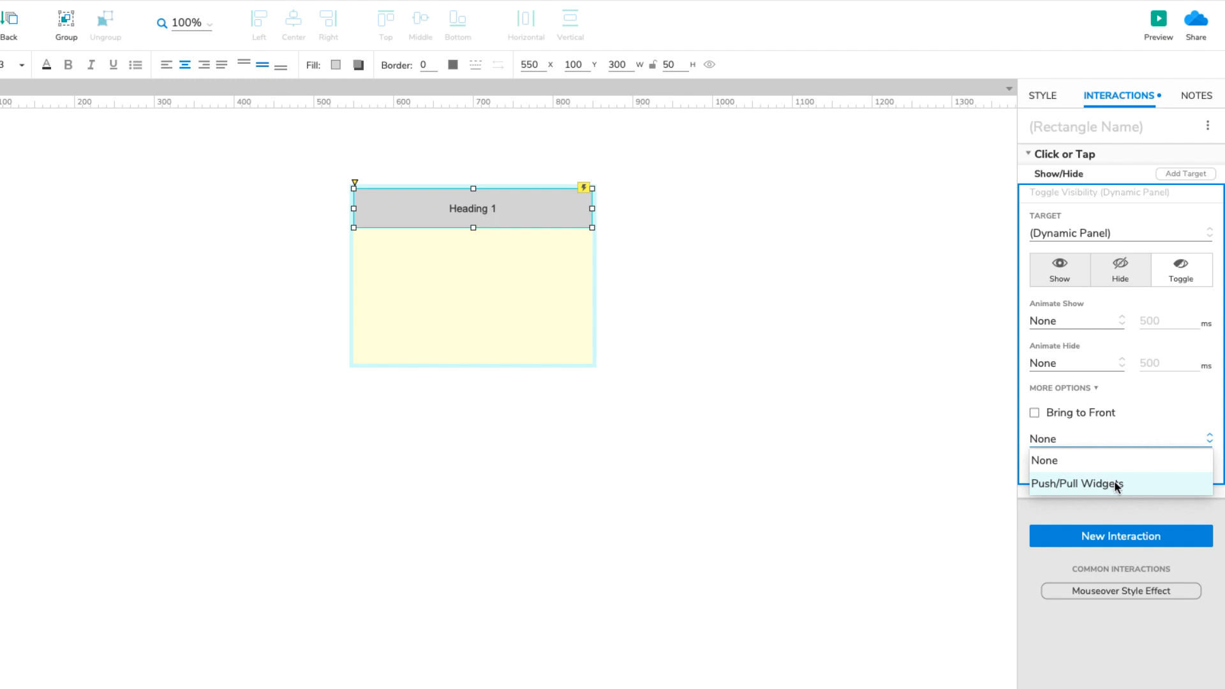
pyautogui.click(1077, 482)
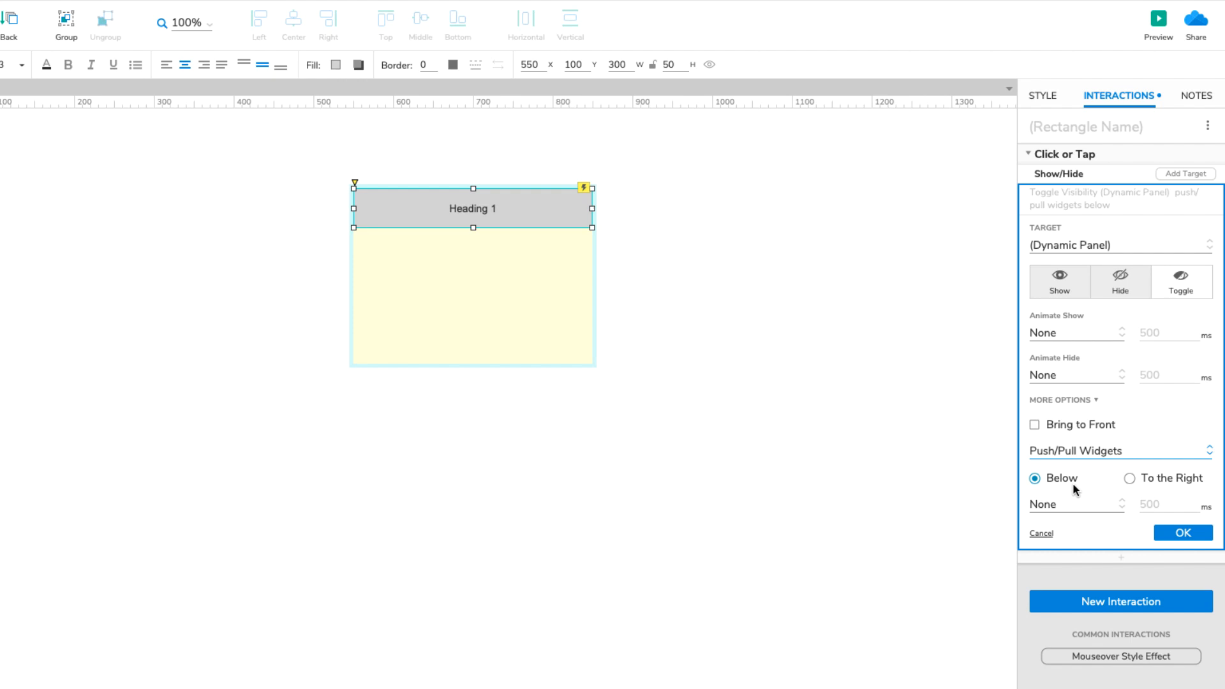
pyautogui.click(1182, 532)
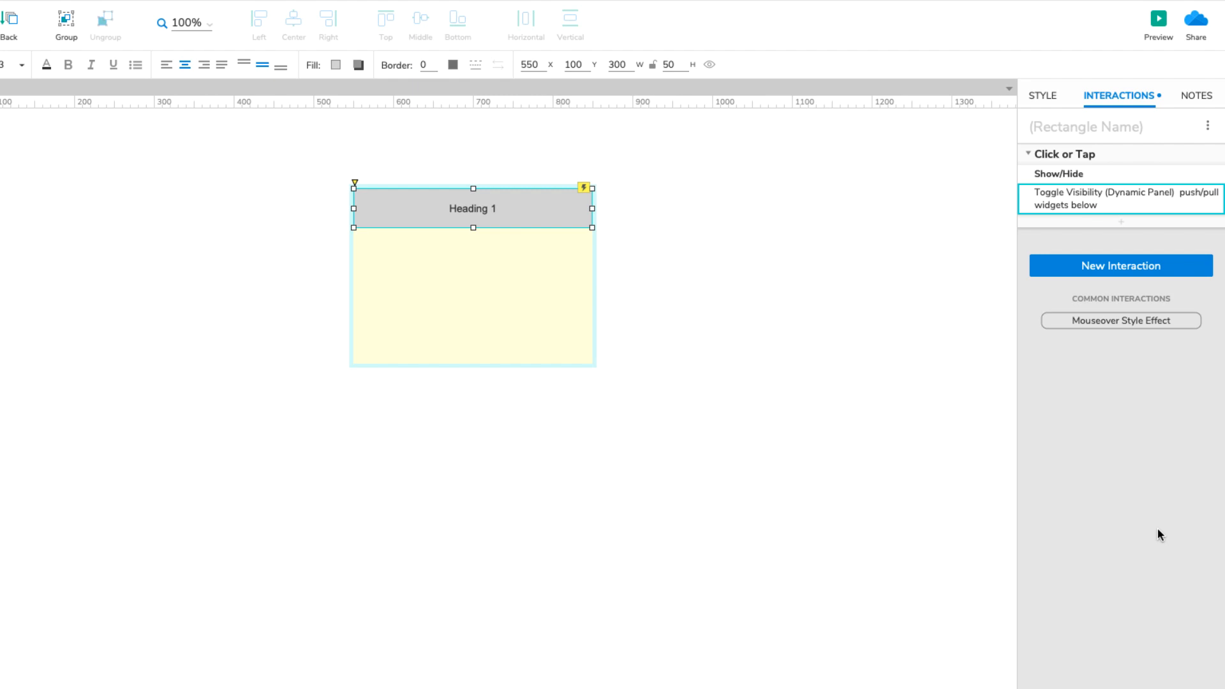
pyautogui.rightClick(472, 208)
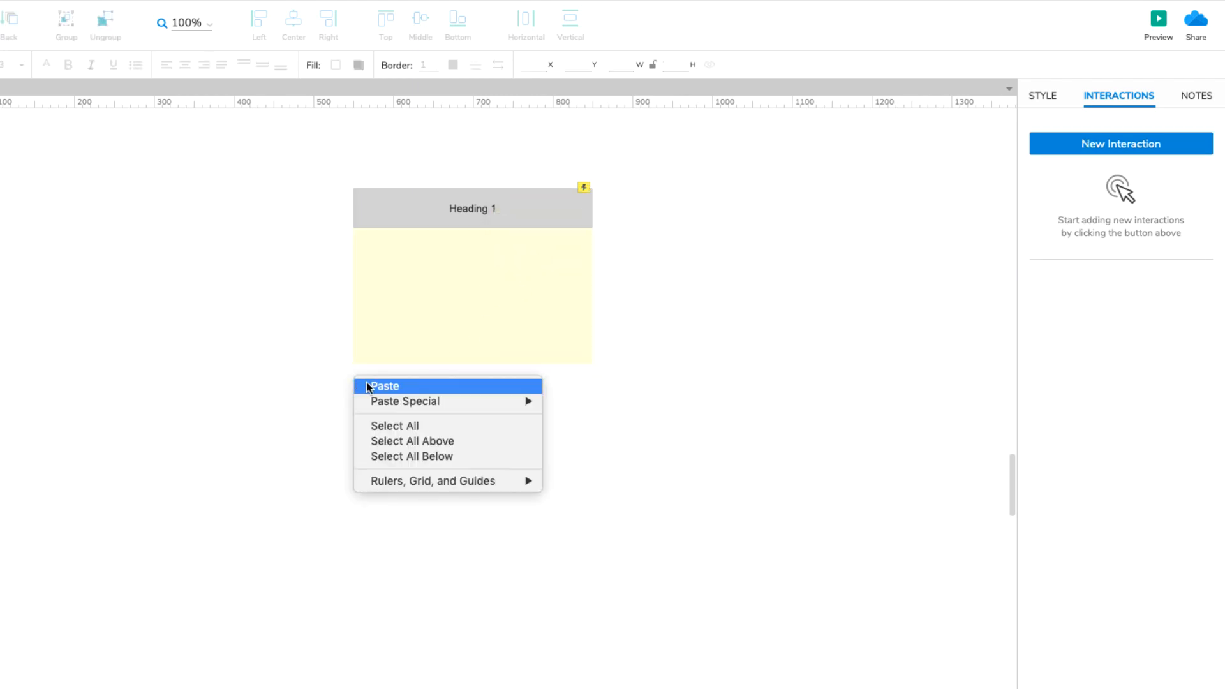
# Paste two copies of the accordion item and rename the first copy 'Accordion Item 2'.
pyautogui.click(383, 385)
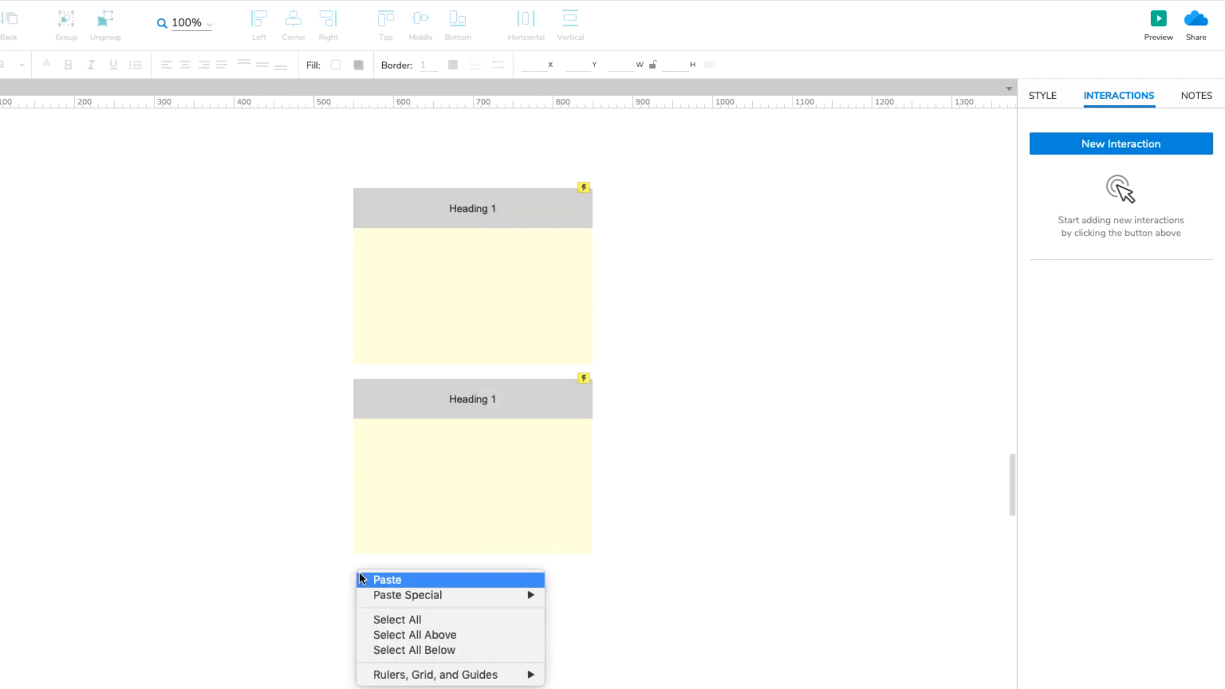
pyautogui.click(386, 580)
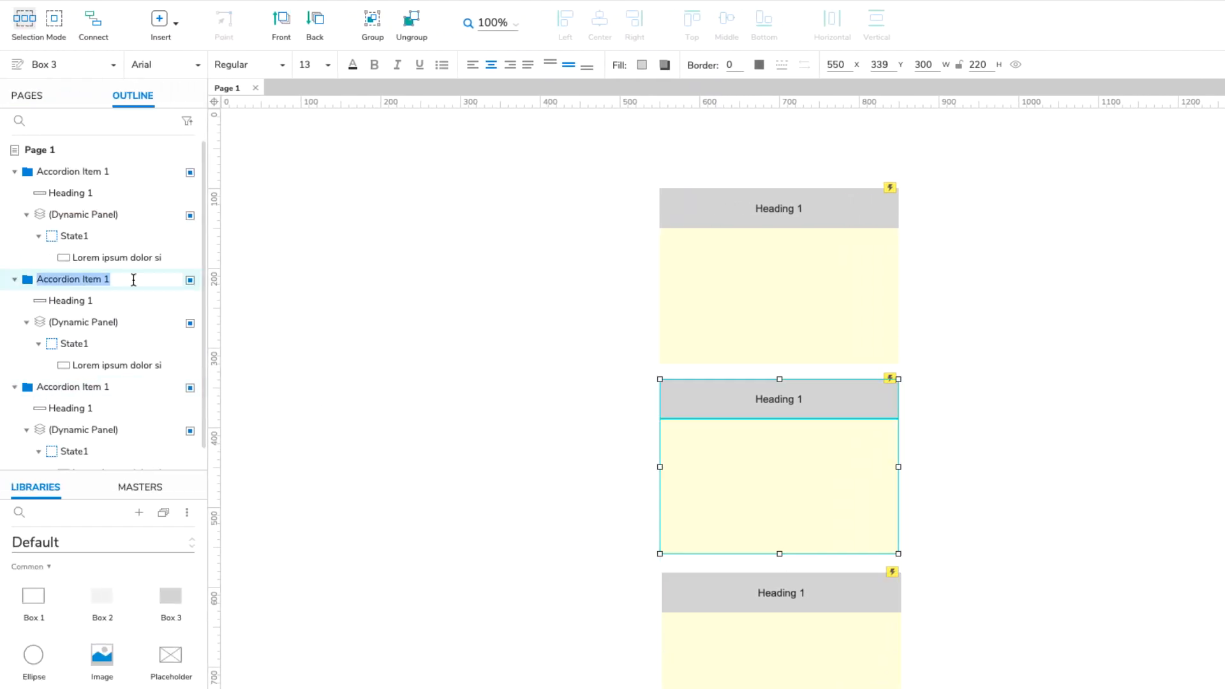
pyautogui.write('Accordion Item 2')
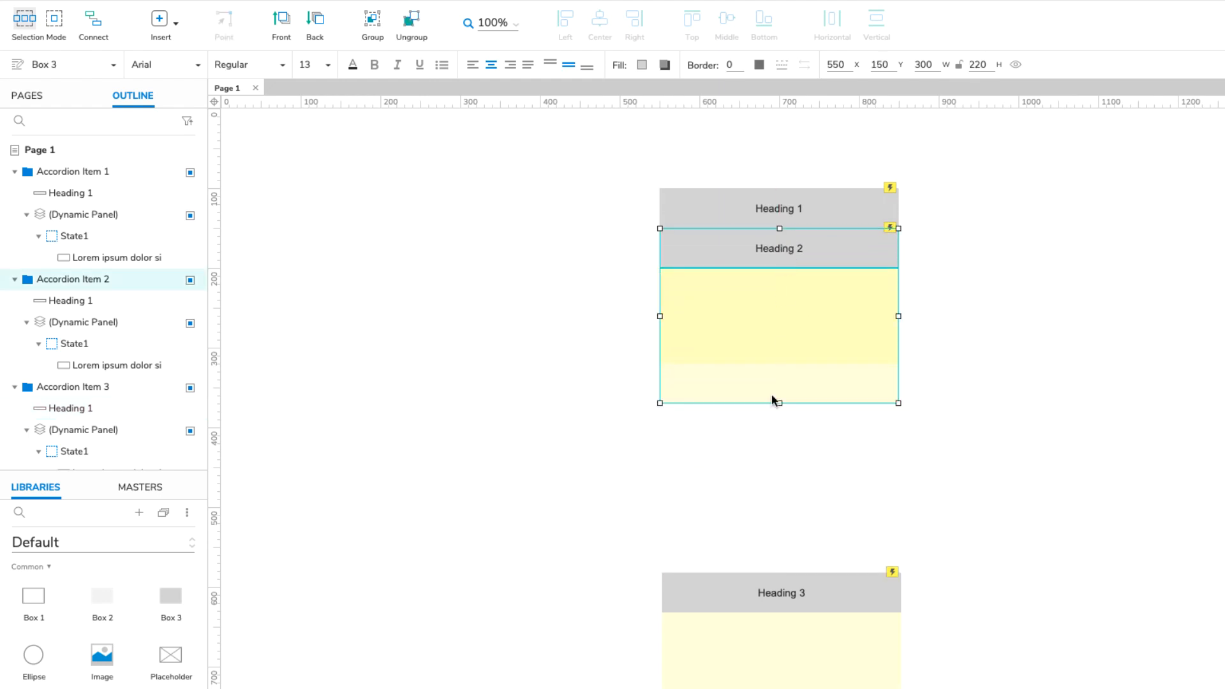
# Move Accordion Item 3 so Heading 3 sits directly under Heading 2.
pyautogui.moveTo(777, 402); pyautogui.dragTo(785, 344)
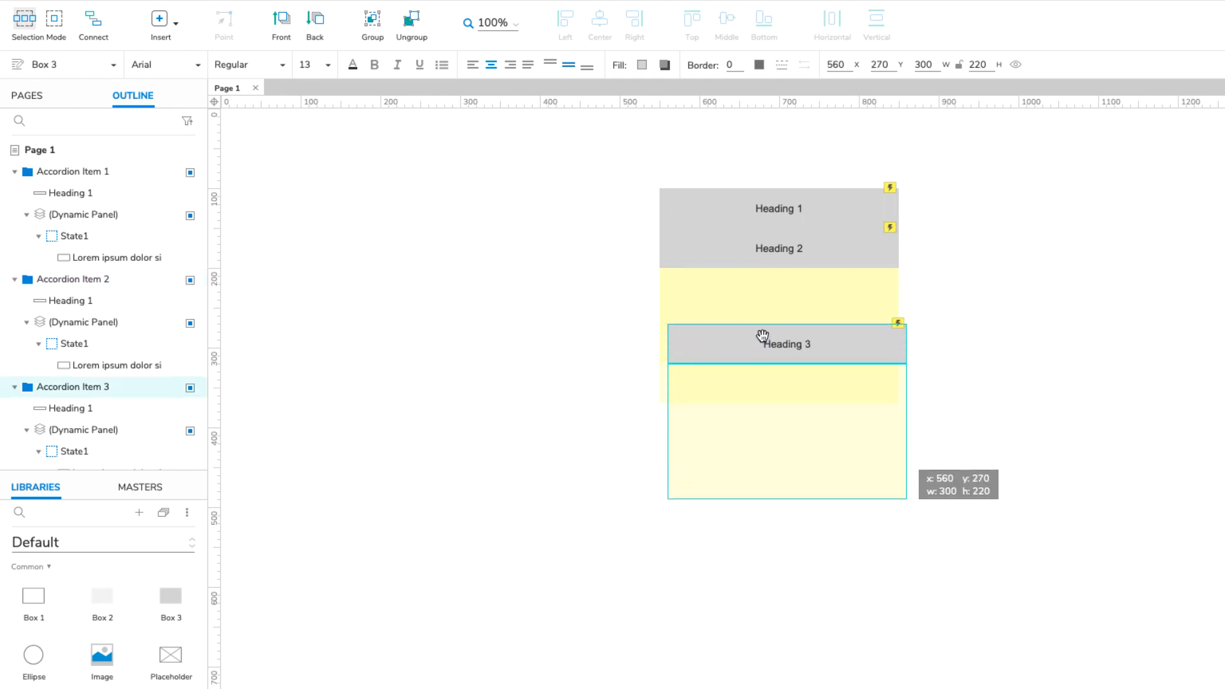
pyautogui.moveTo(786, 342); pyautogui.dragTo(778, 287)
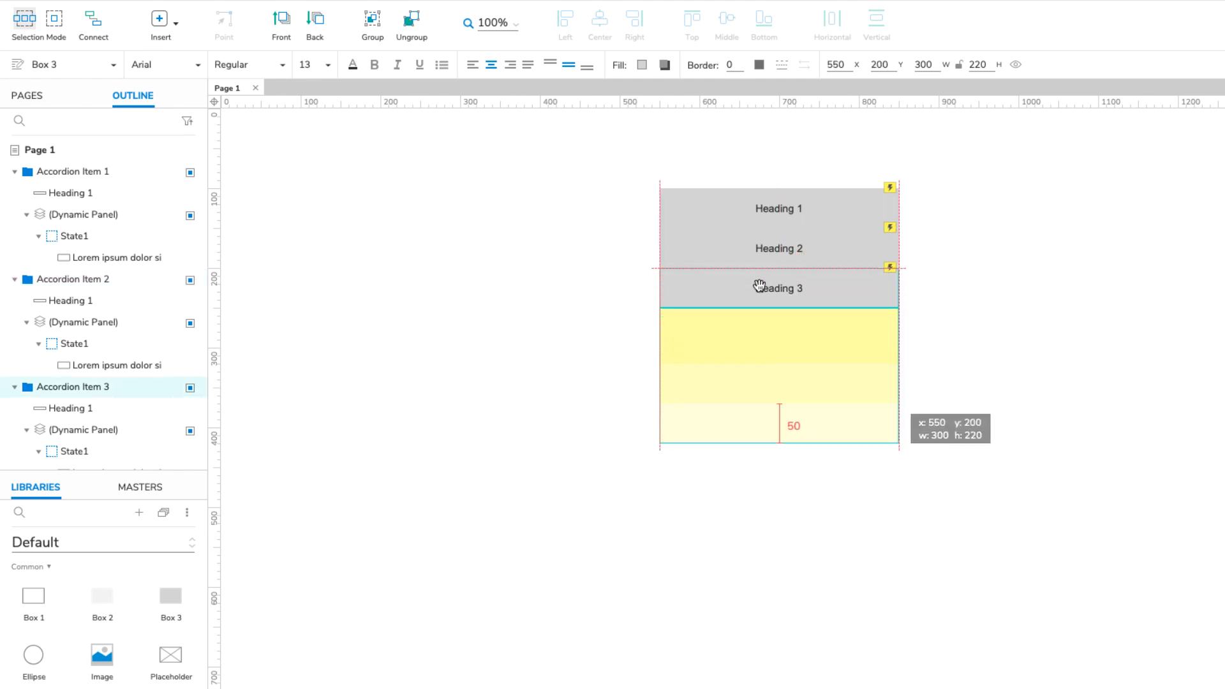
pyautogui.click(779, 287)
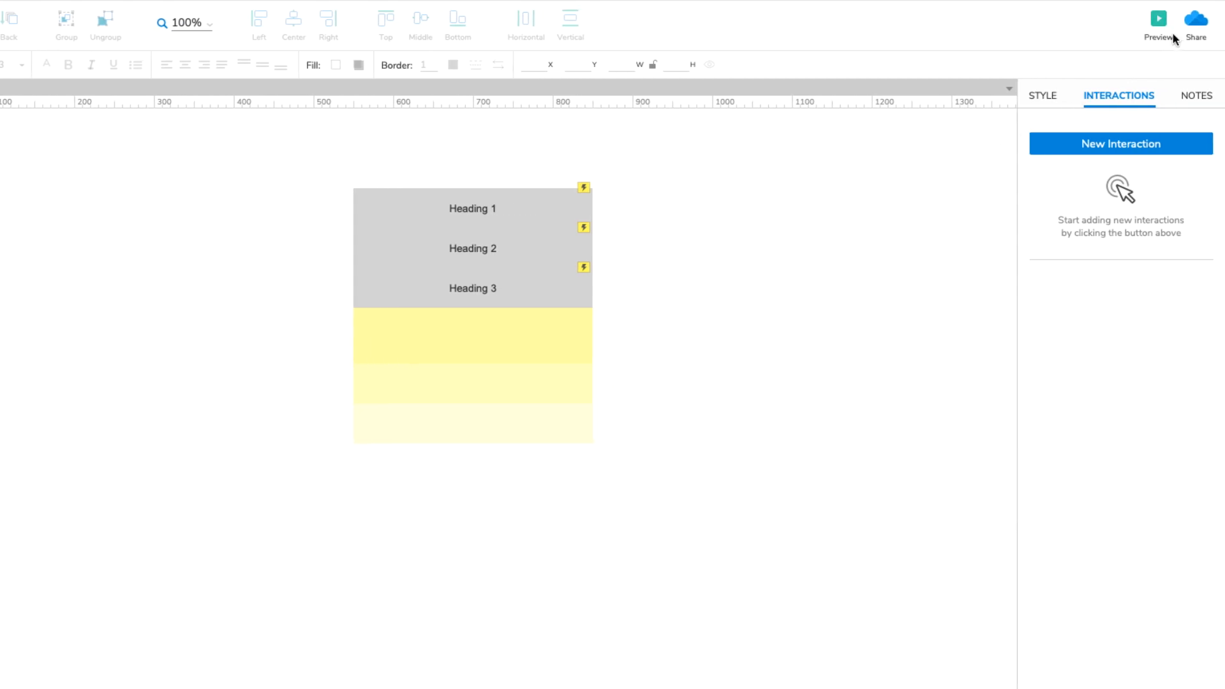
# Preview the prototype in the browser and expand Heading 1 to reveal its lorem ipsum text.
pyautogui.click(1157, 18)
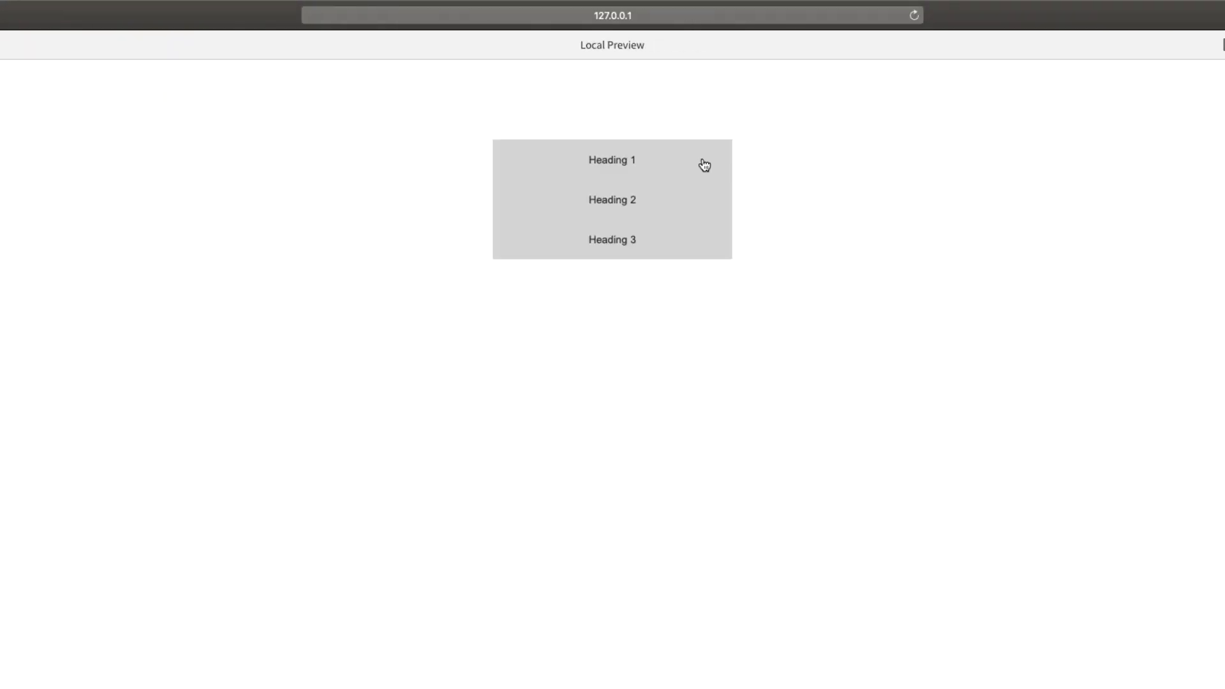
pyautogui.click(612, 160)
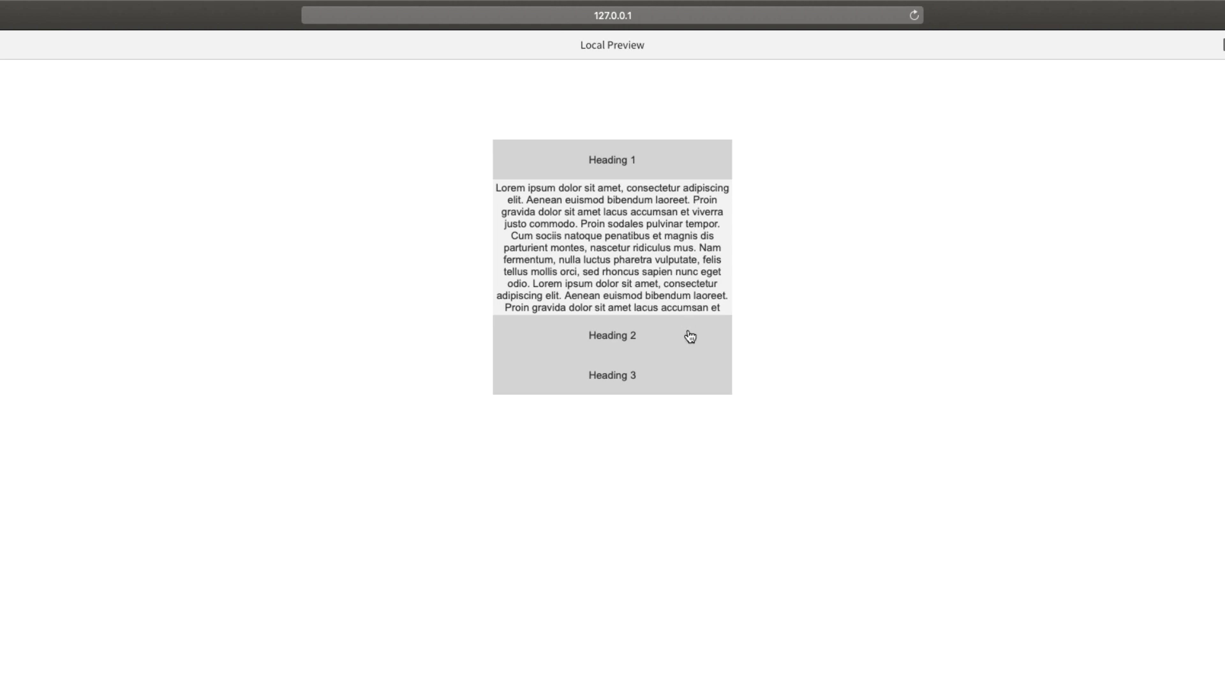